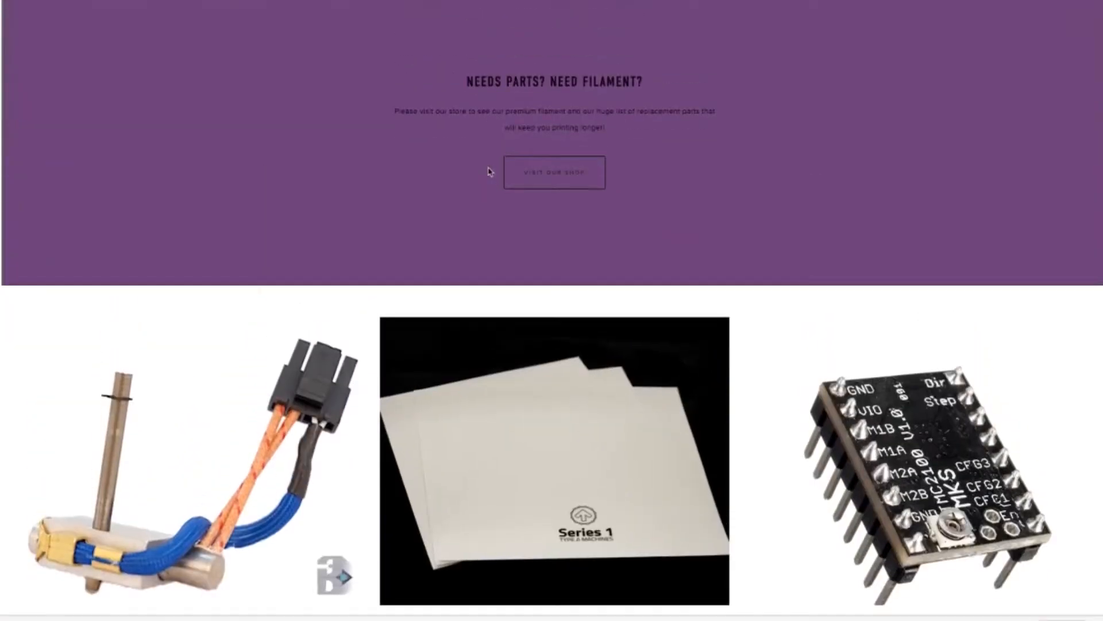
Step: Reach the footer and go to the 3D Kustomz Downloads page listing the firmware files
{"action": "scroll", "scroll_direction": "down", "scroll_amount": 3}
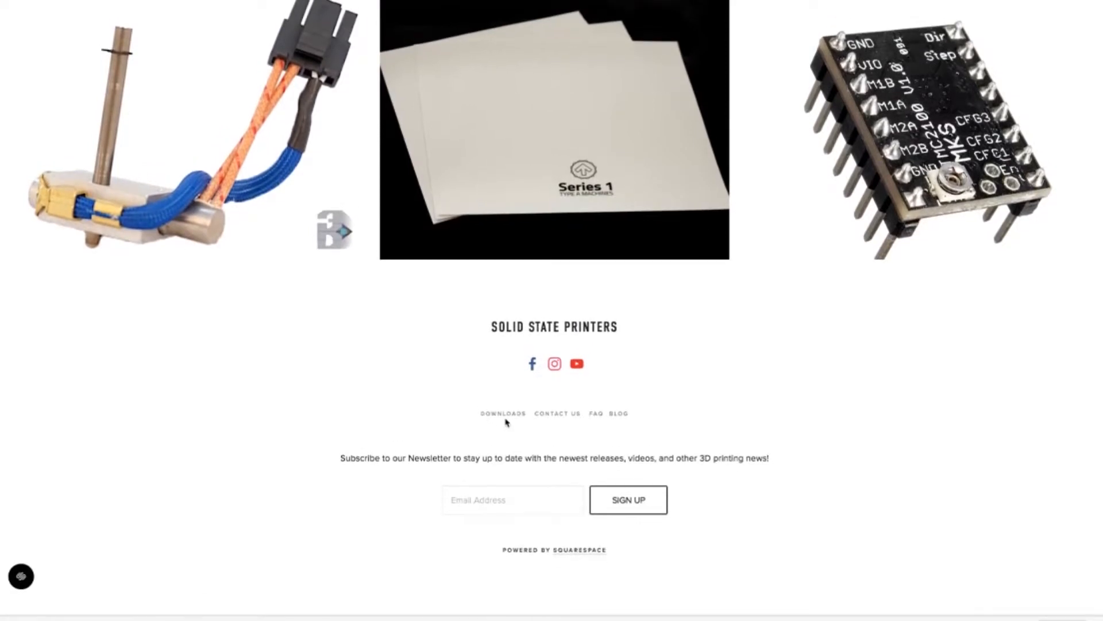
{"action": "mouse_move", "coordinate": [502, 412]}
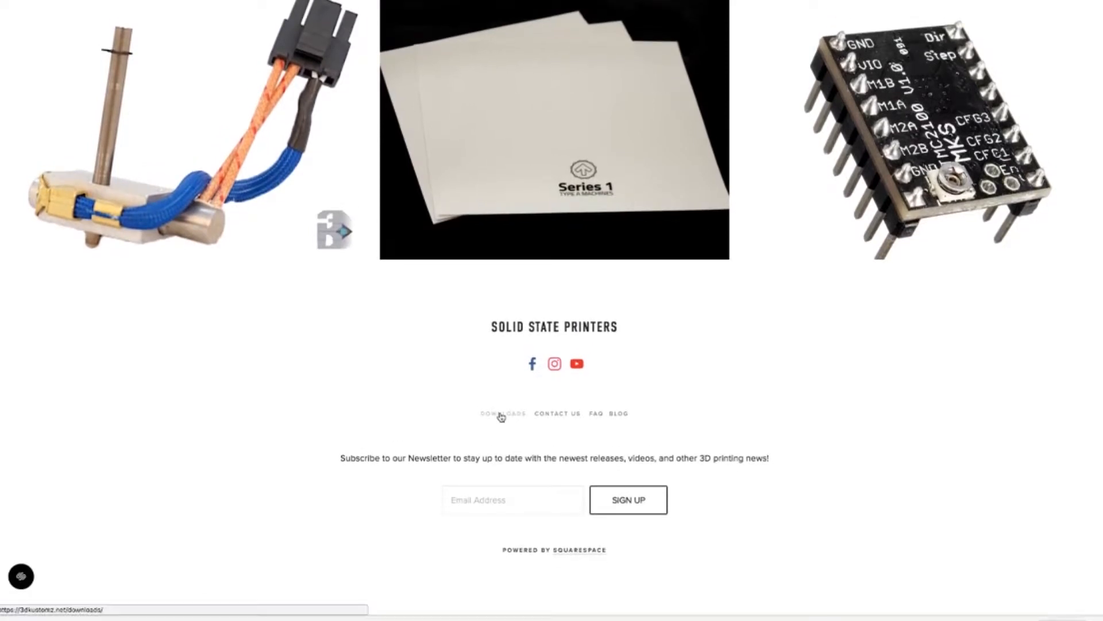
{"action": "left_click", "coordinate": [502, 413]}
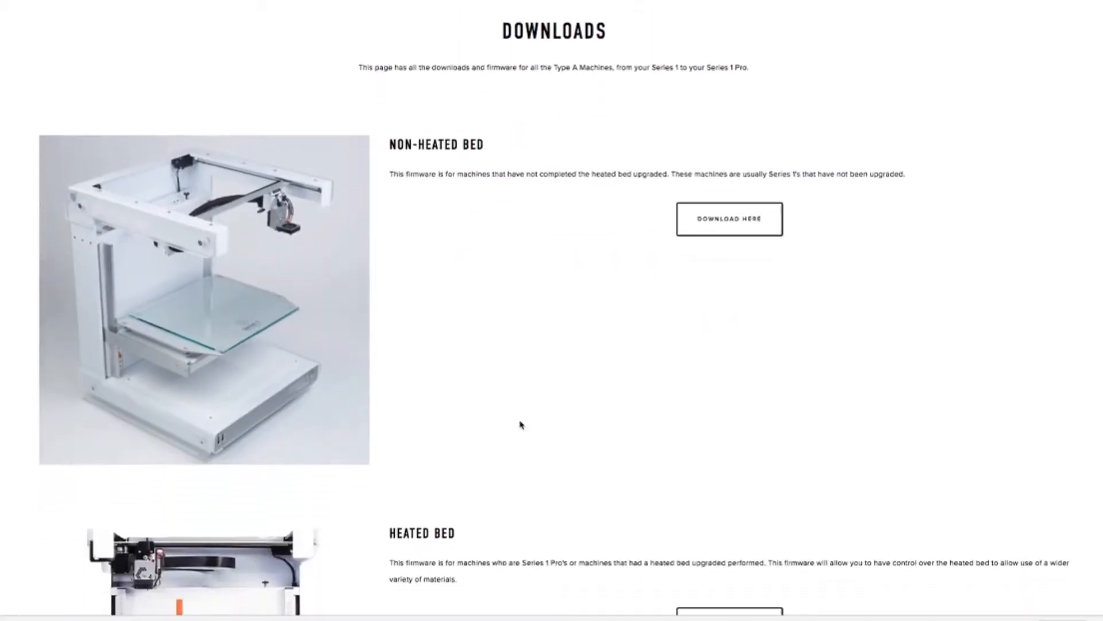
{"action": "scroll", "scroll_direction": "down", "scroll_amount": 3}
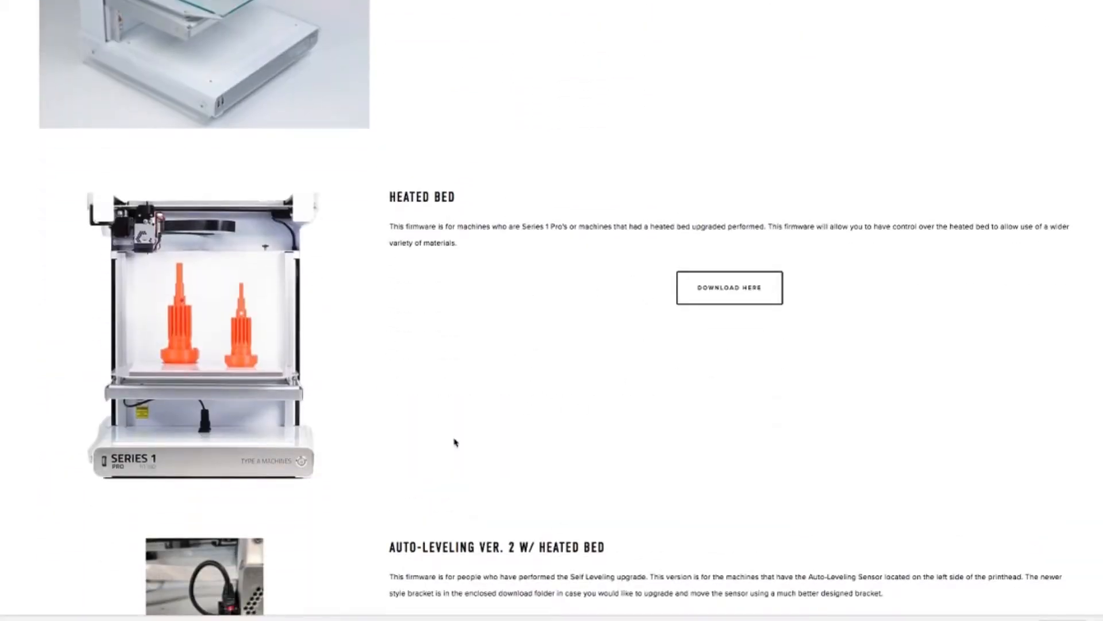
{"action": "scroll", "scroll_direction": "down", "scroll_amount": 3}
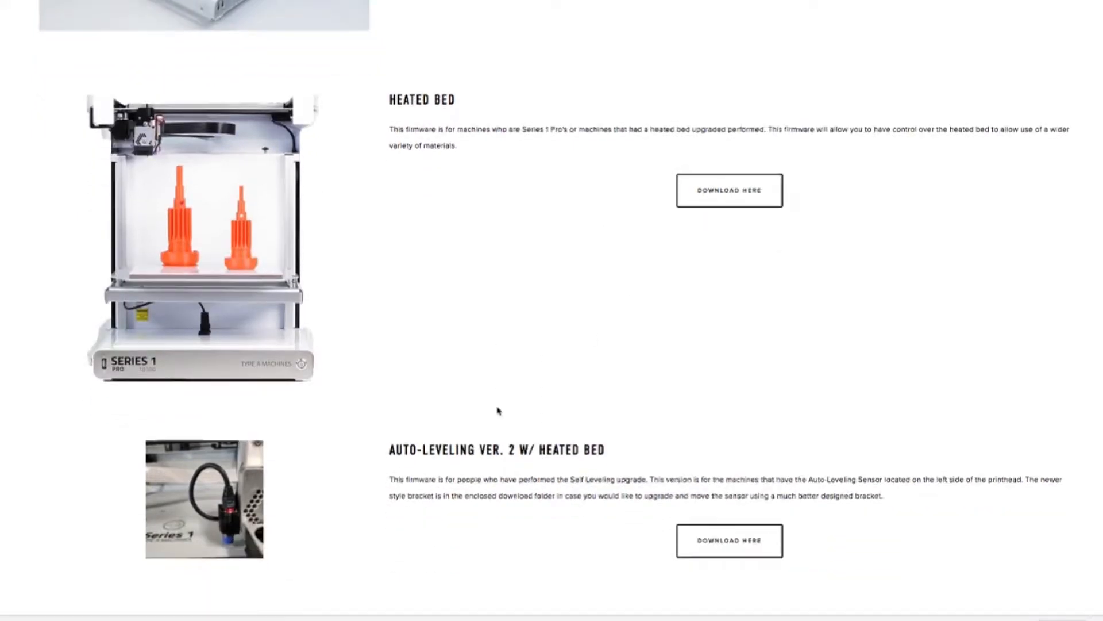
{"action": "scroll", "scroll_direction": "down", "scroll_amount": 3}
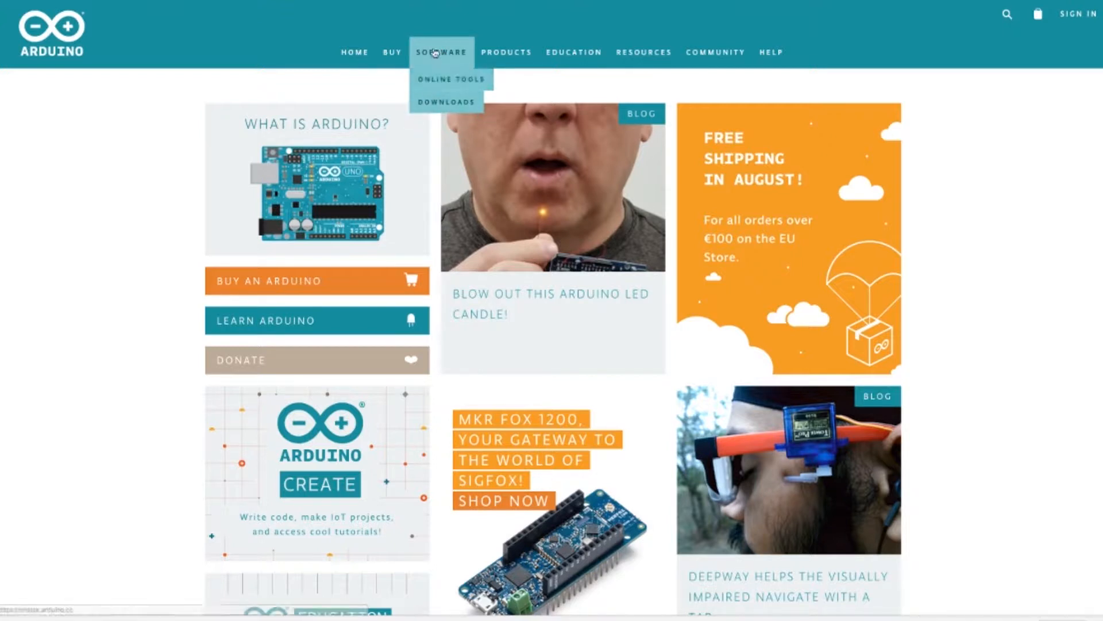
Step: Go via Software to the Arduino downloads page showing the Arduino IDE 1.8.5 installers
{"action": "left_click", "coordinate": [446, 102]}
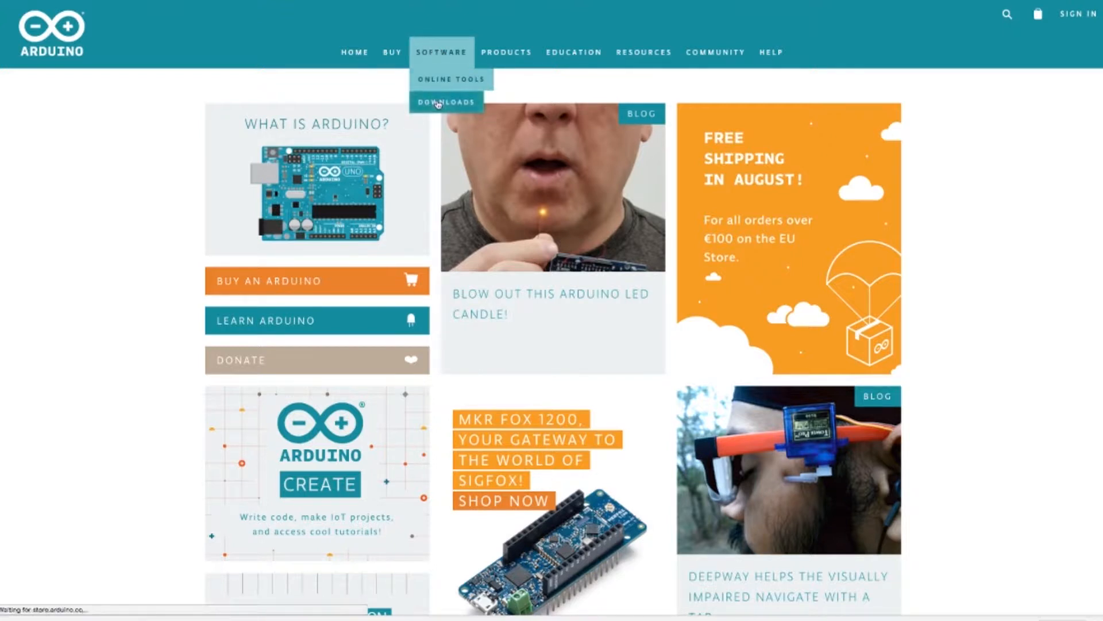
{"action": "left_click", "coordinate": [446, 102]}
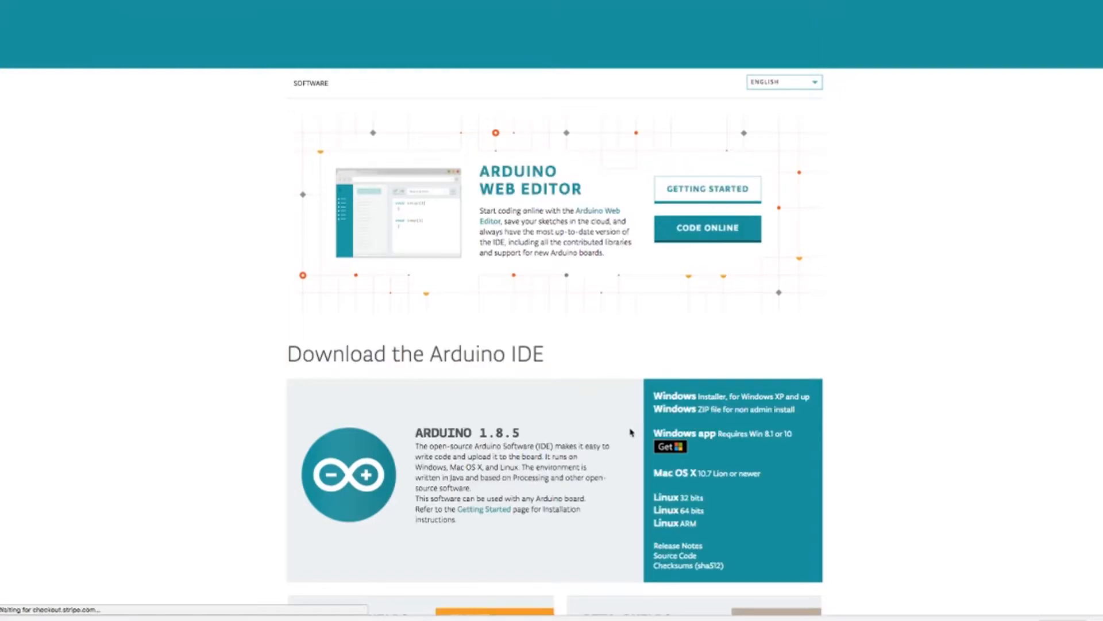
{"action": "scroll", "scroll_direction": "down", "scroll_amount": 3}
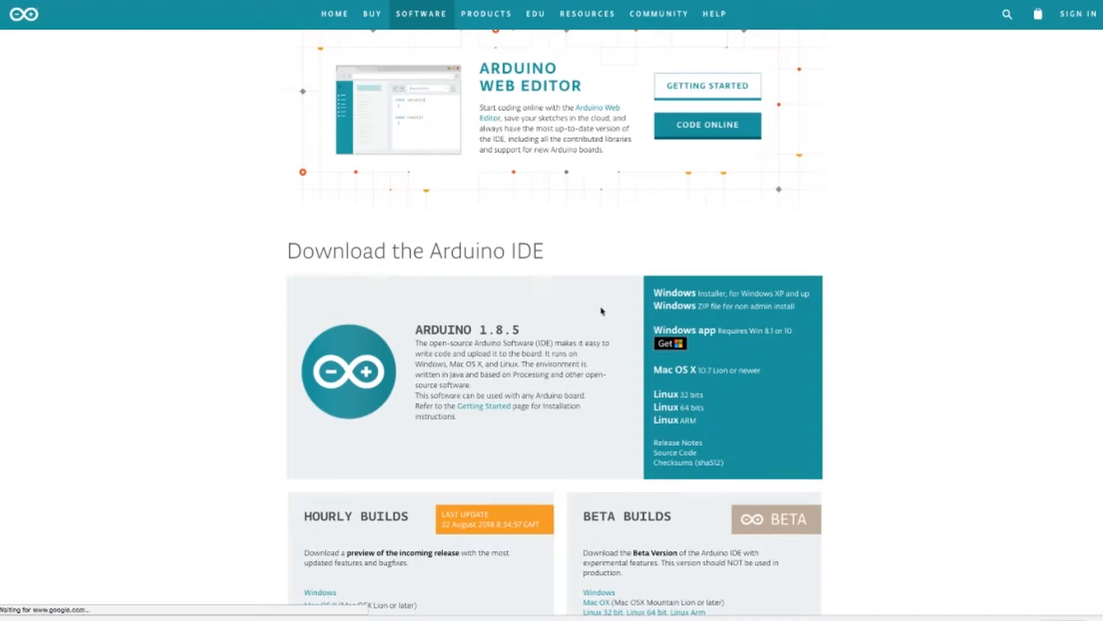
{"action": "mouse_move", "coordinate": [679, 369]}
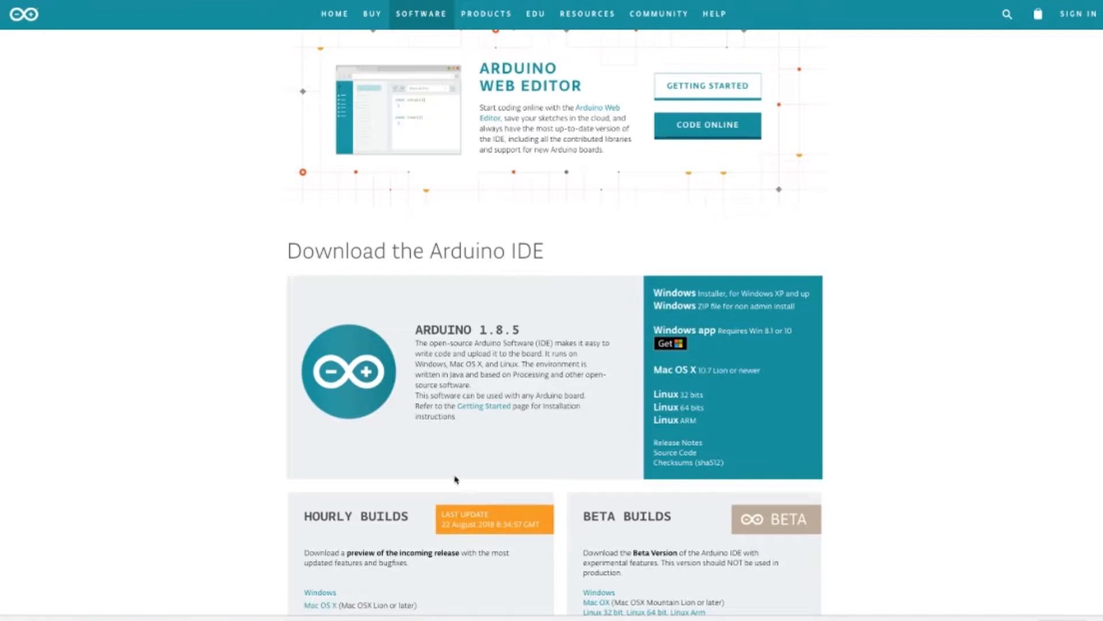
{"action": "mouse_move", "coordinate": [235, 607]}
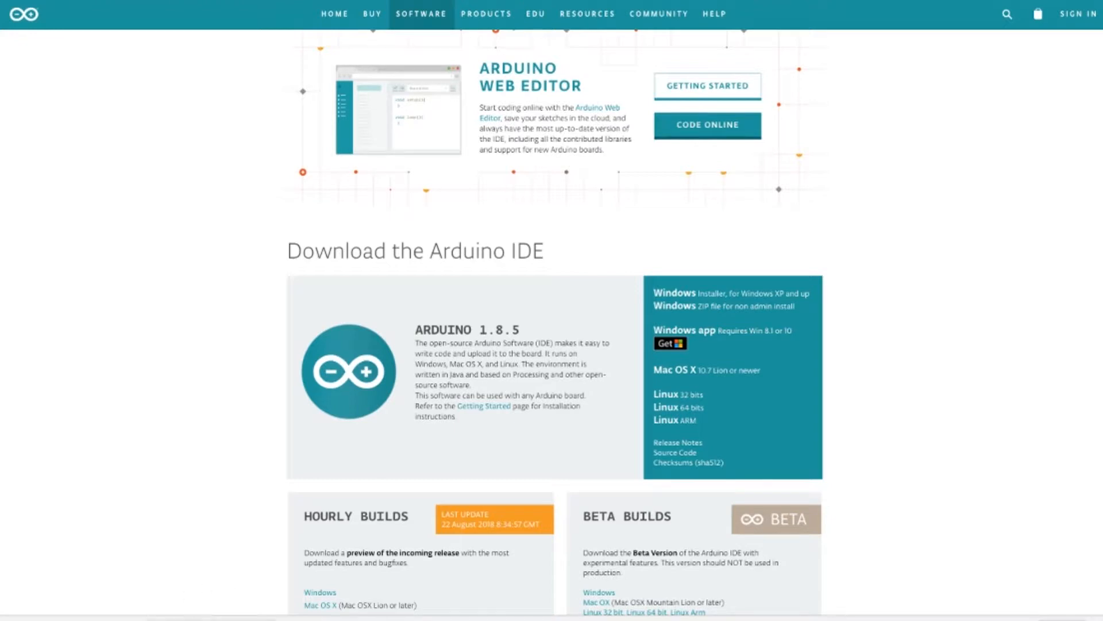
{"action": "mouse_move", "coordinate": [289, 375]}
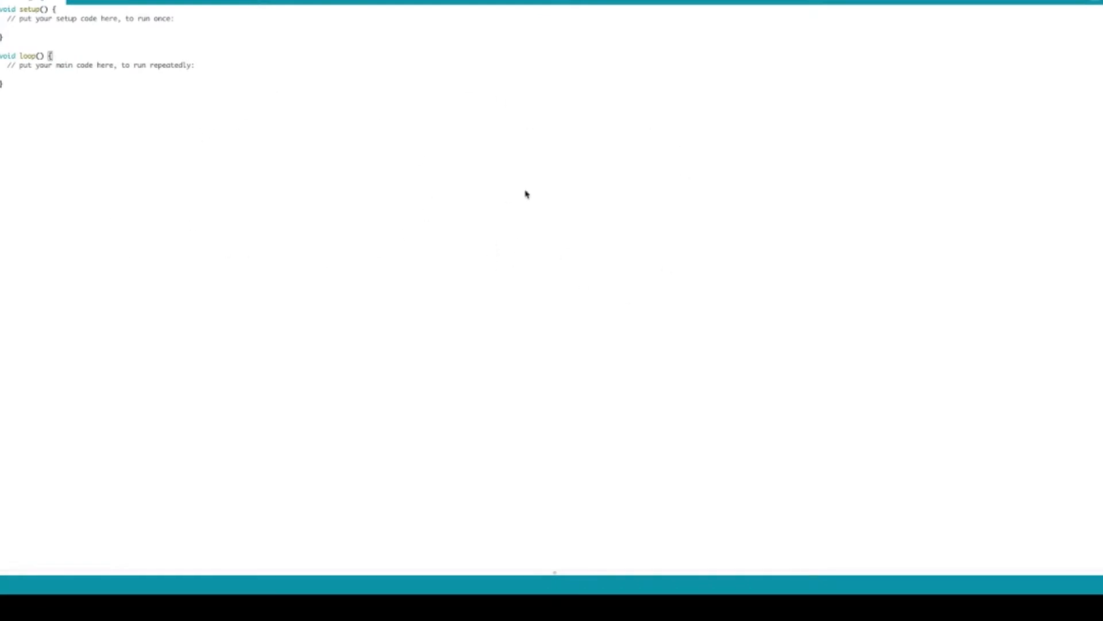
Step: Use File > Open to load the Marlin.ino sketch from the Marlin folder
{"action": "left_click", "coordinate": [28, 3]}
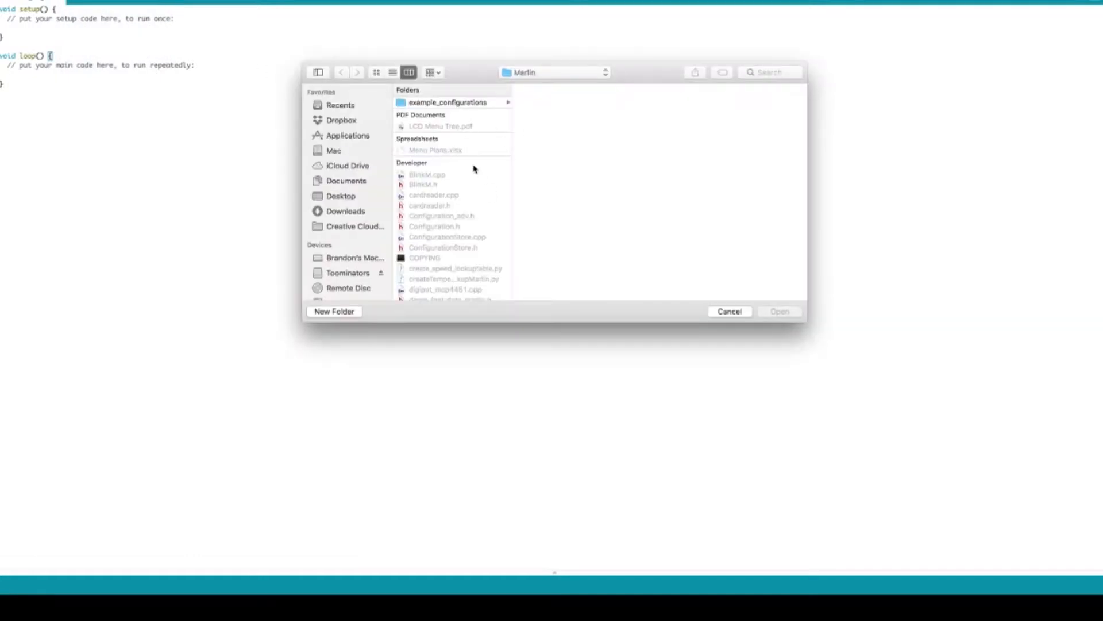
{"action": "mouse_move", "coordinate": [458, 186]}
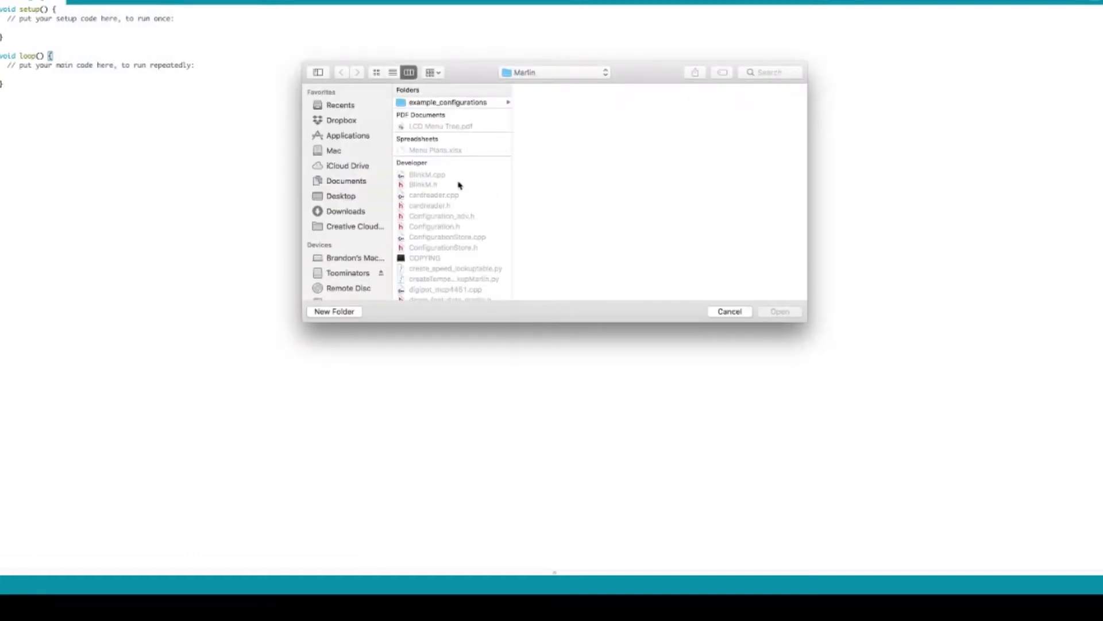
{"action": "scroll", "scroll_direction": "down", "scroll_amount": 3}
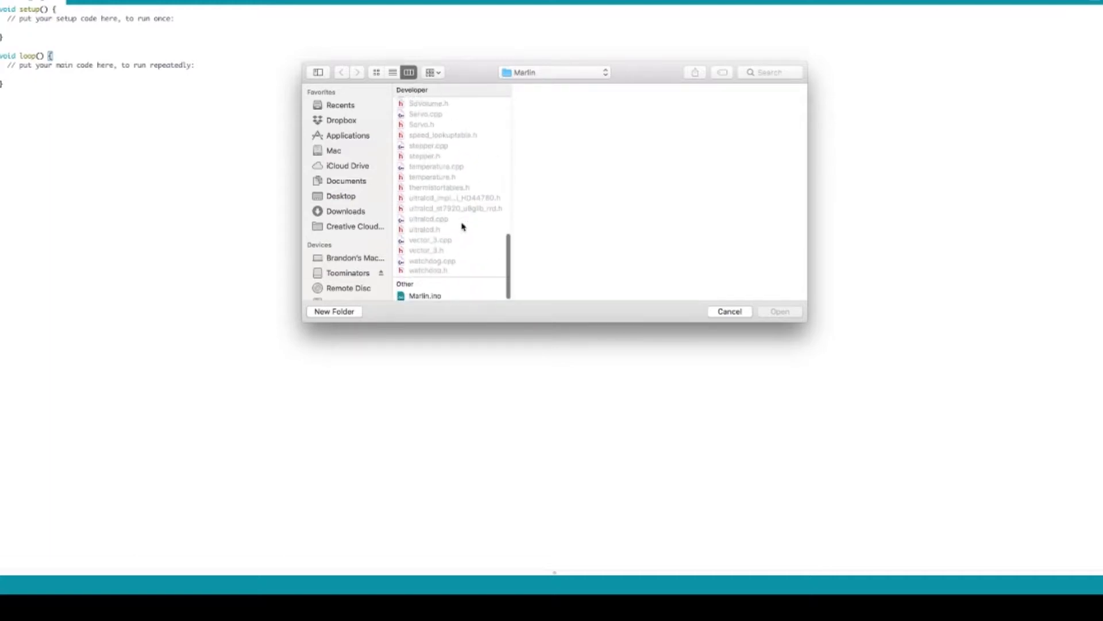
{"action": "left_click", "coordinate": [426, 296]}
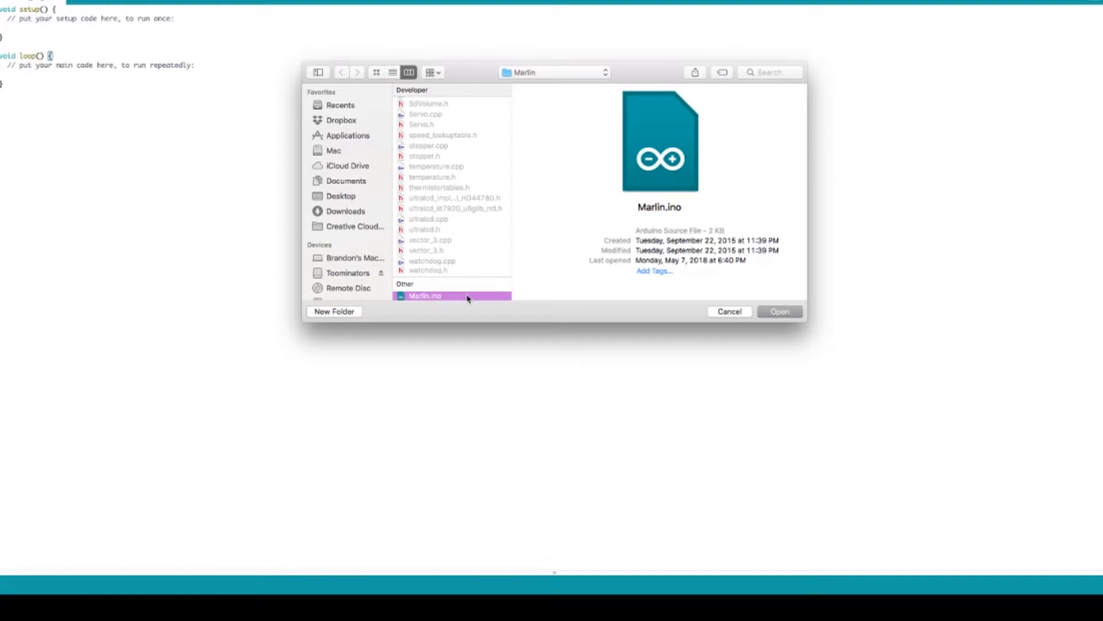
{"action": "mouse_move", "coordinate": [773, 321]}
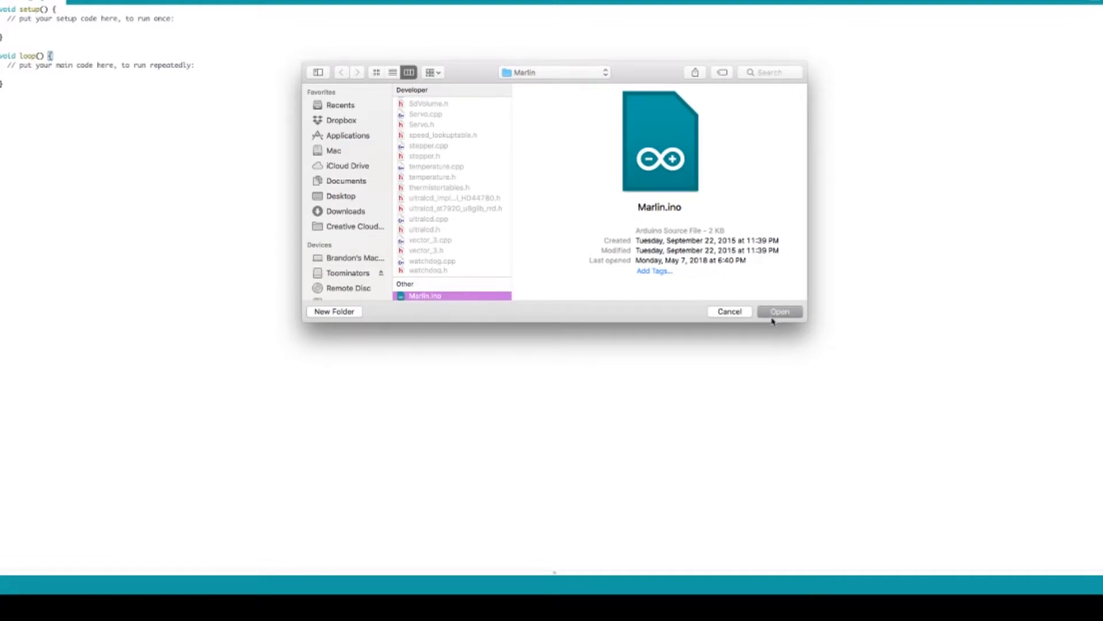
{"action": "left_click", "coordinate": [780, 312]}
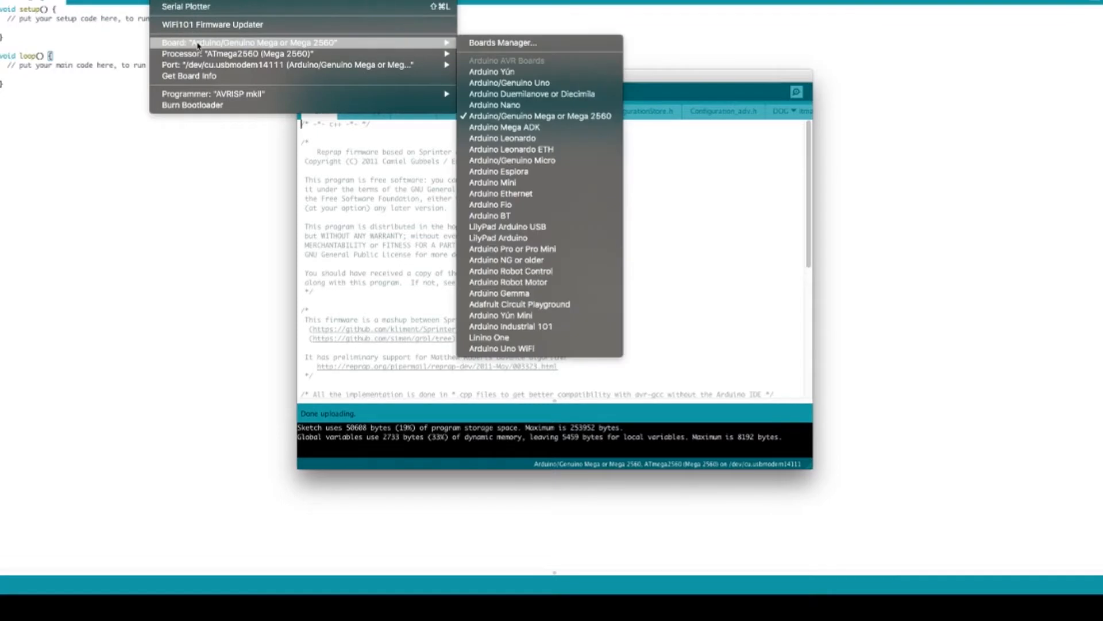
{"action": "mouse_move", "coordinate": [503, 128]}
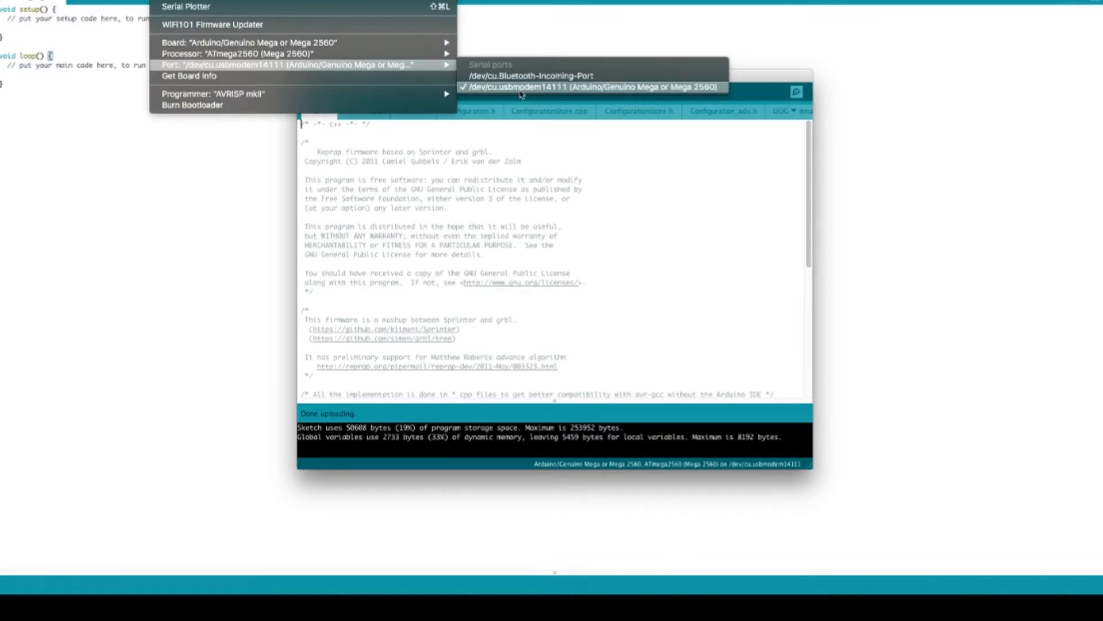
Step: Select the /dev/cu.usbmodem14111 serial port for the Mega 2560 board
{"action": "left_click", "coordinate": [603, 88]}
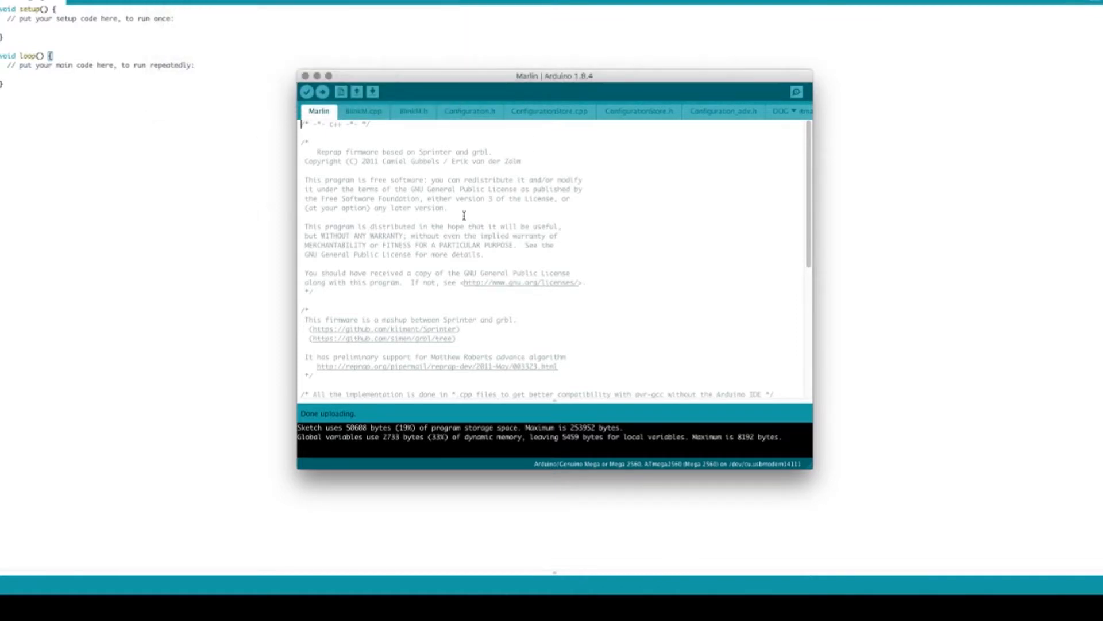
Step: Upload the Marlin firmware to the board with the toolbar Upload button
{"action": "left_click", "coordinate": [322, 92]}
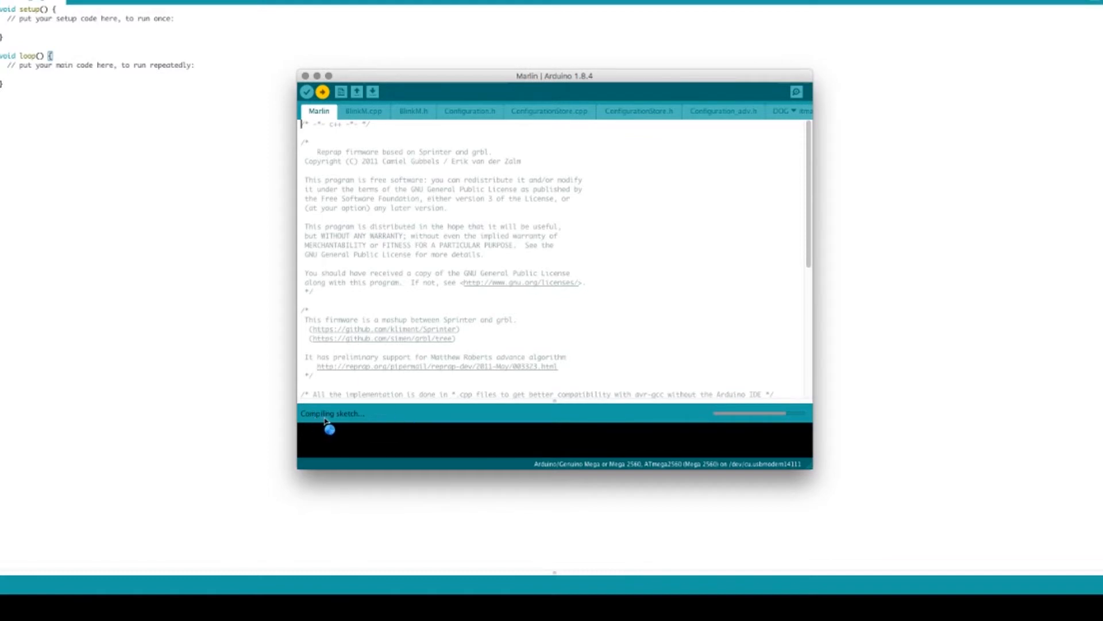
{"action": "mouse_move", "coordinate": [349, 429]}
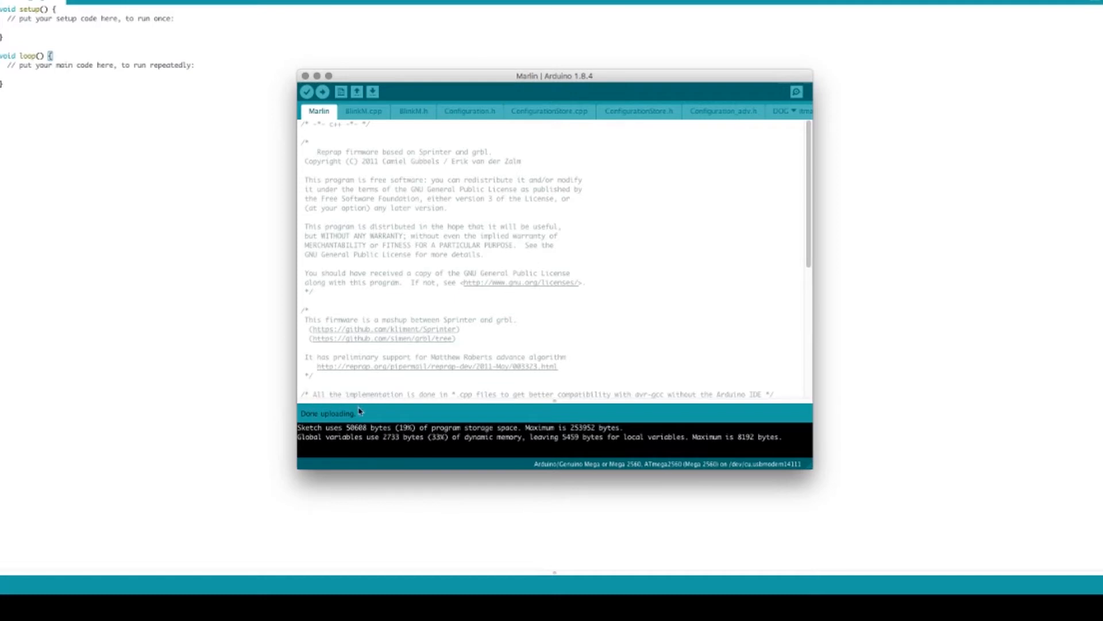
{"action": "mouse_move", "coordinate": [371, 429]}
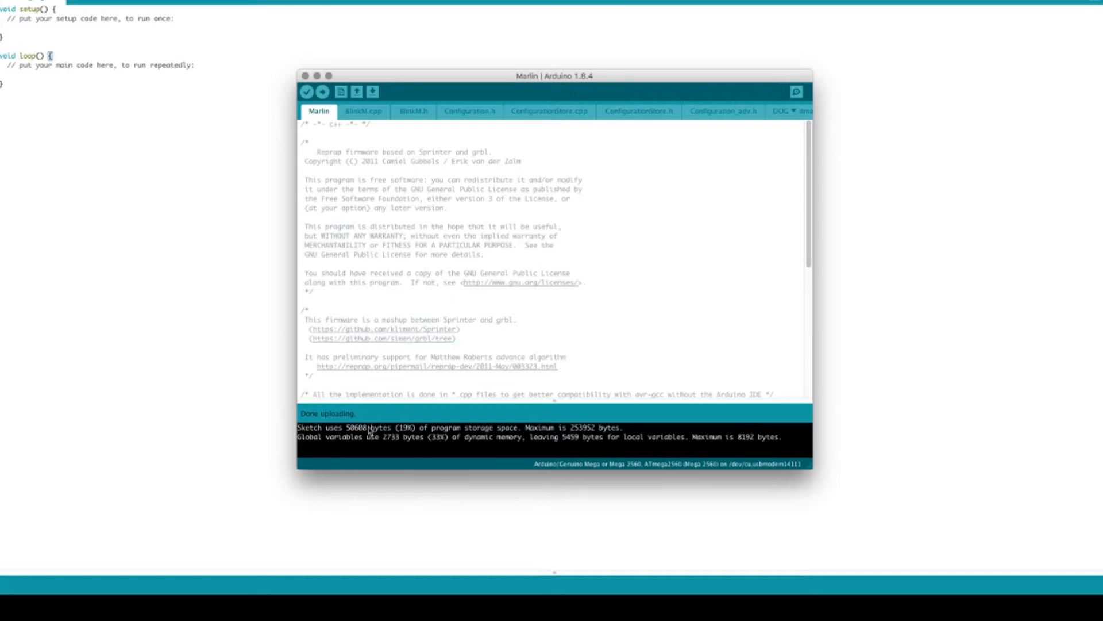